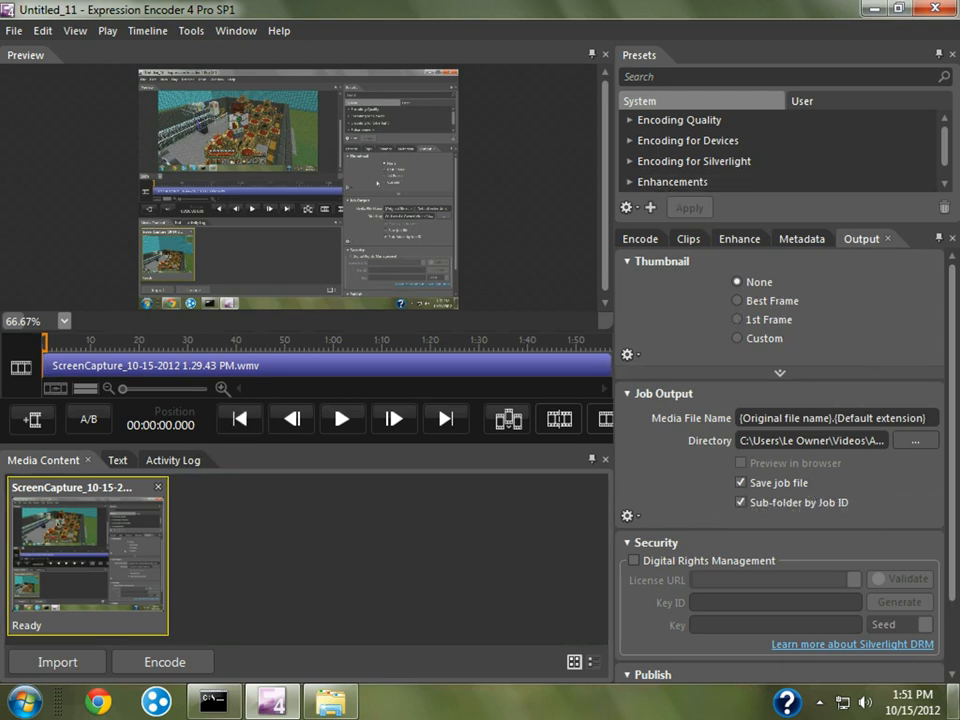
pyautogui.moveTo(260, 401)
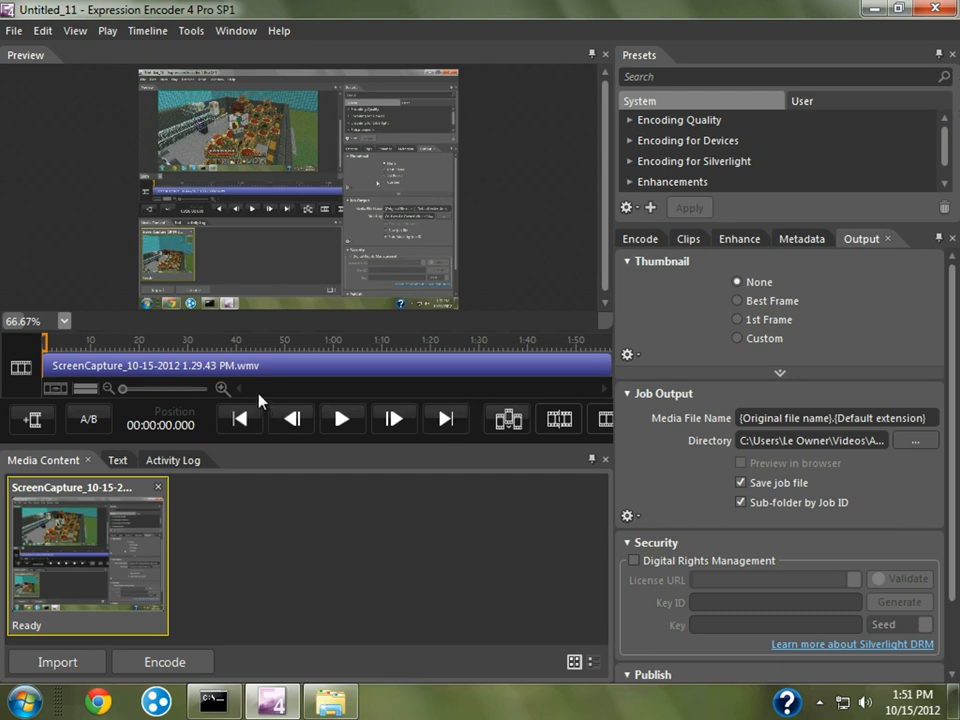
pyautogui.moveTo(520, 293)
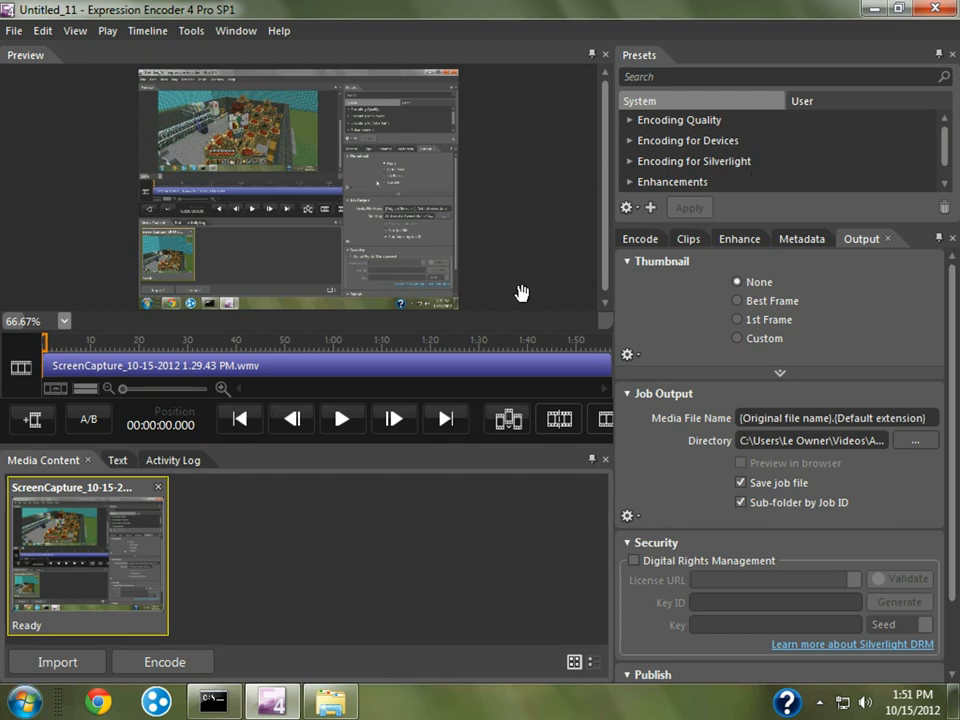
pyautogui.moveTo(888, 273)
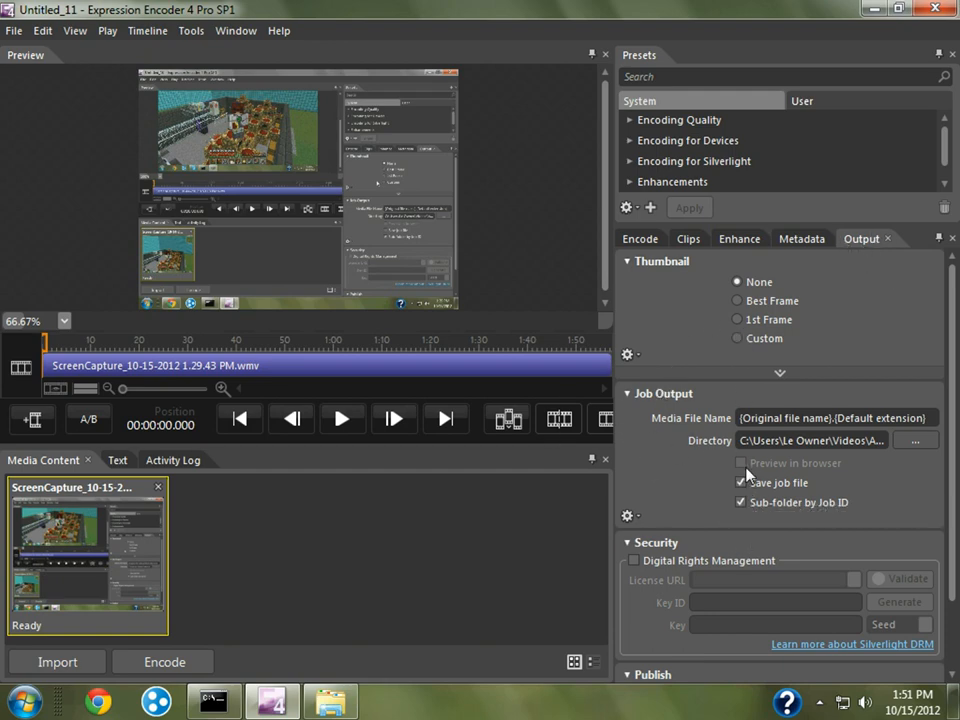
pyautogui.moveTo(741, 483)
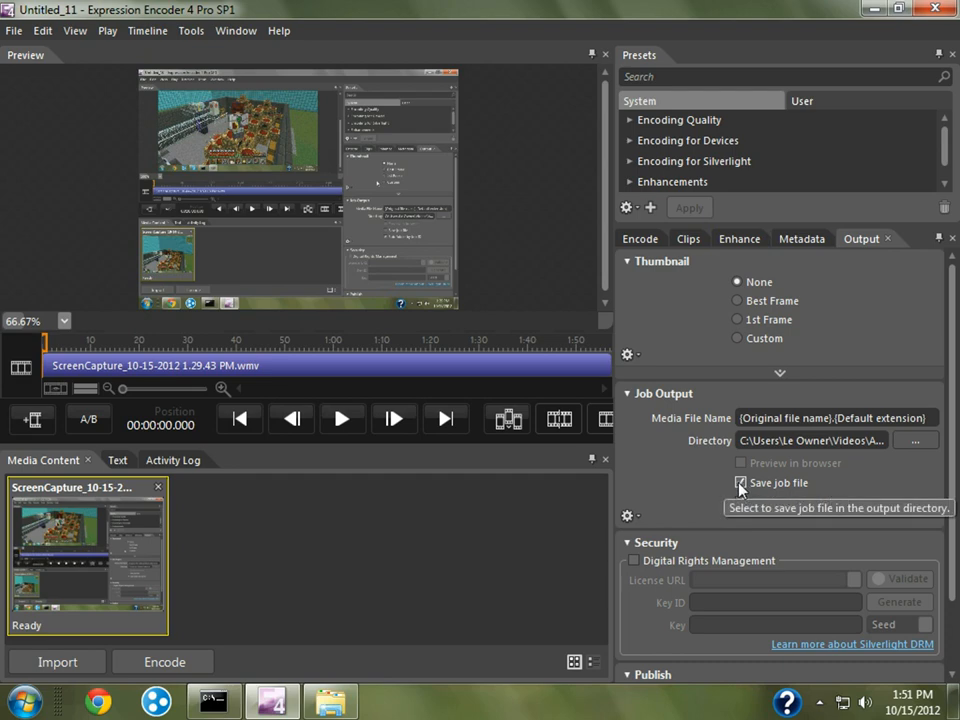
# Step: Keep Save job file enabled and open the output Directory folder browser
pyautogui.click(739, 482)
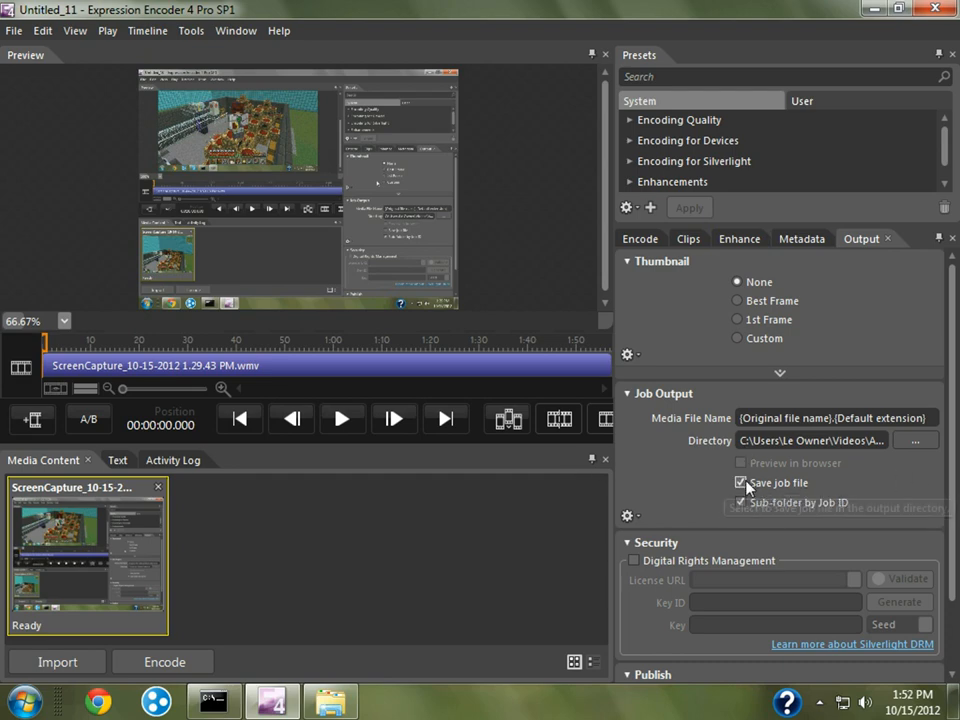
pyautogui.click(916, 440)
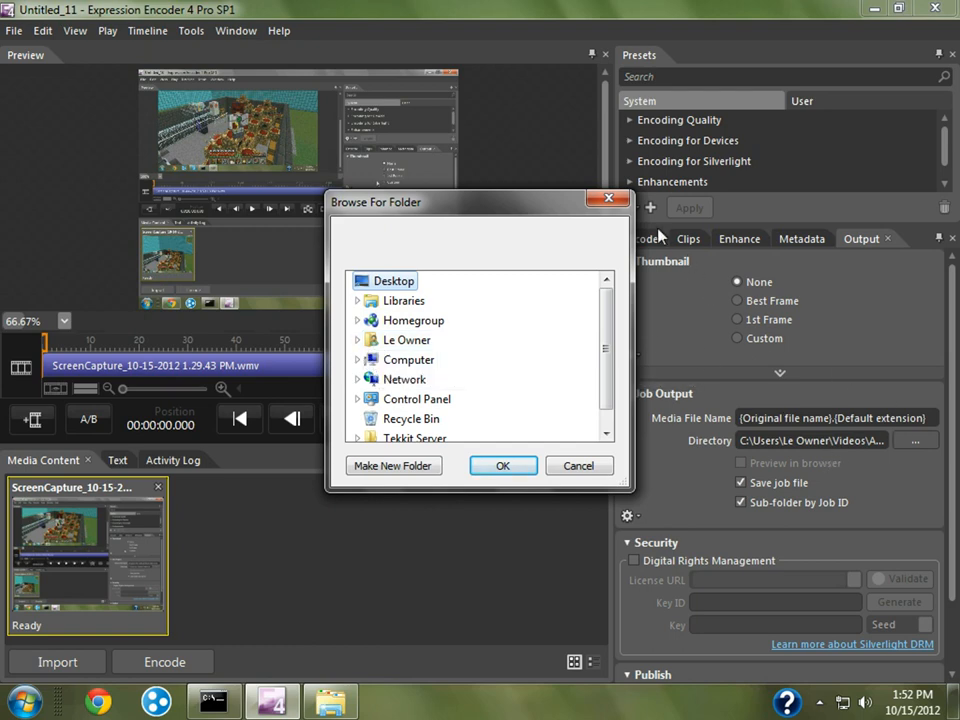
# Step: Set the output directory to the Youtube Vids folder under Libraries > Videos
pyautogui.click(579, 465)
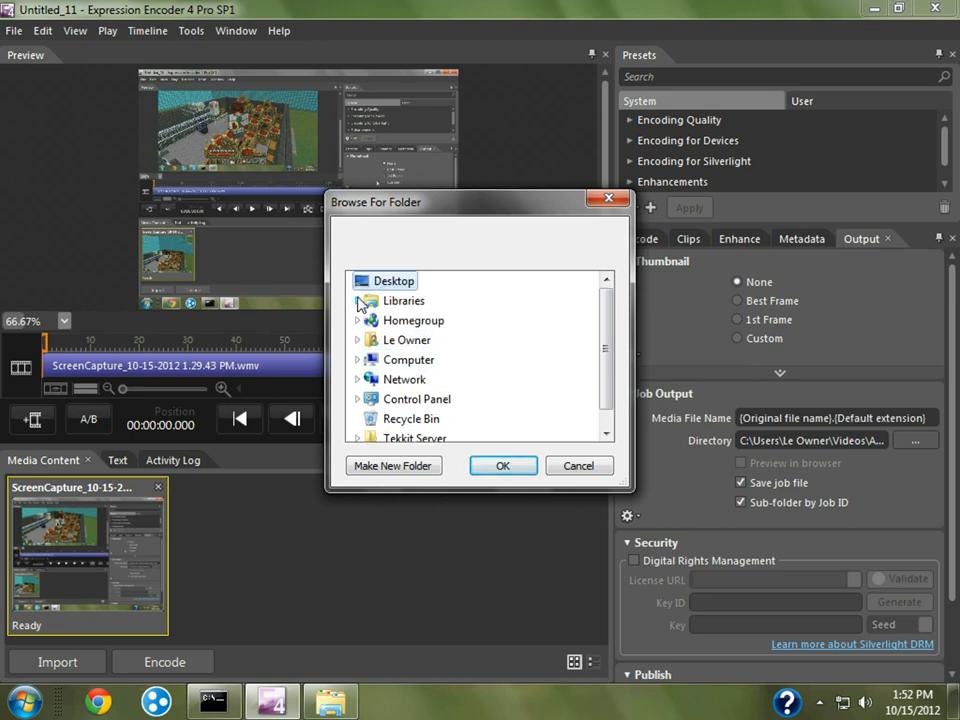
pyautogui.click(358, 300)
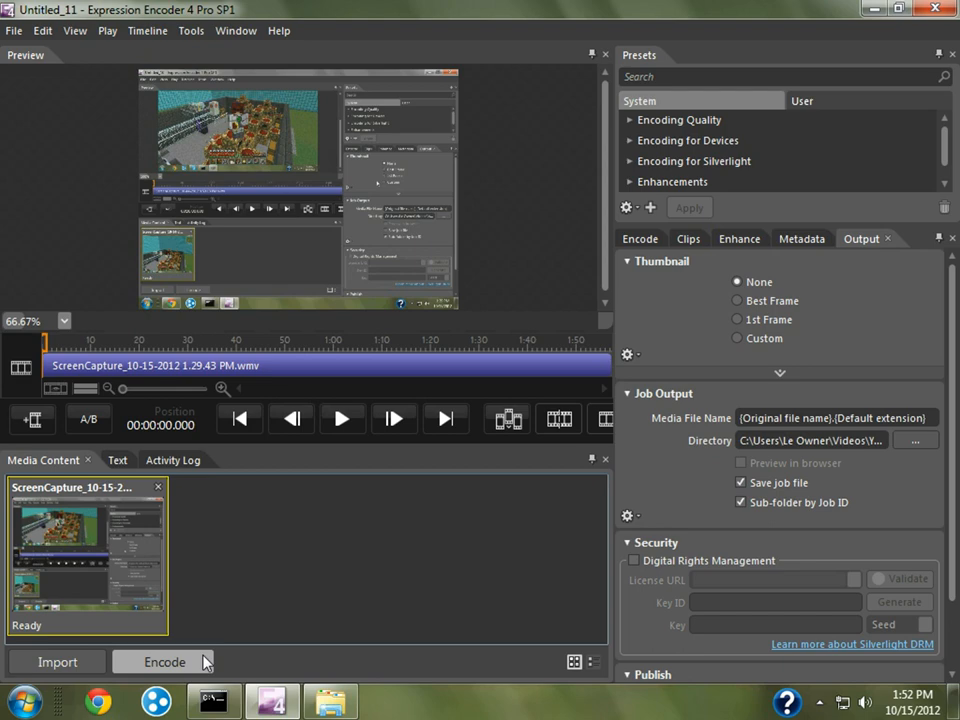
# Step: Encode the screen capture and bring up Windows Explorer at Documents' Expression folder
pyautogui.click(166, 661)
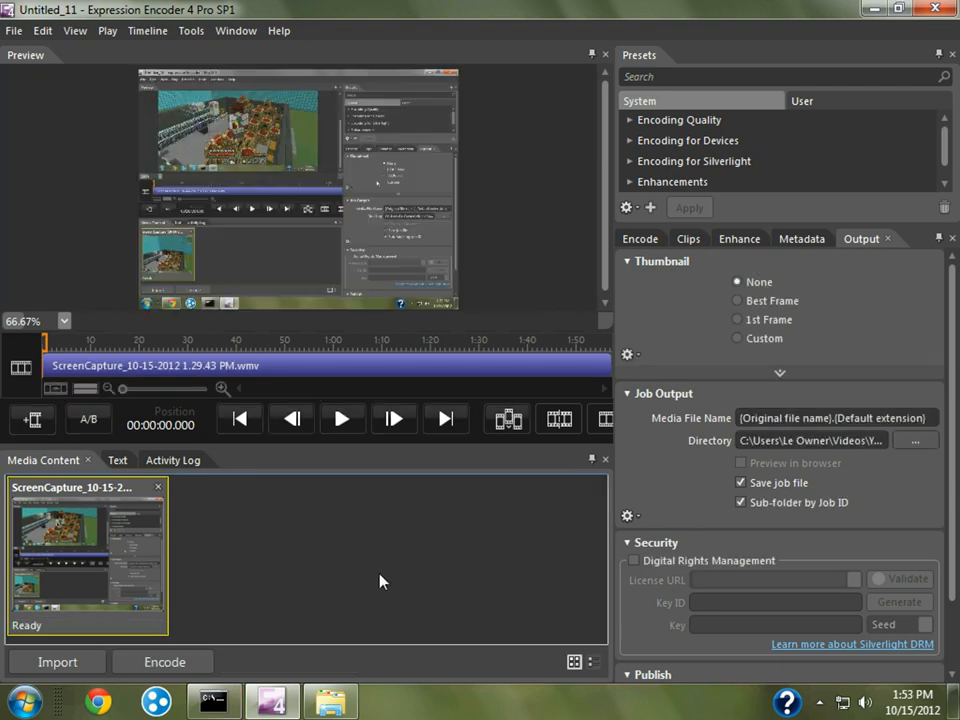
pyautogui.moveTo(617, 637)
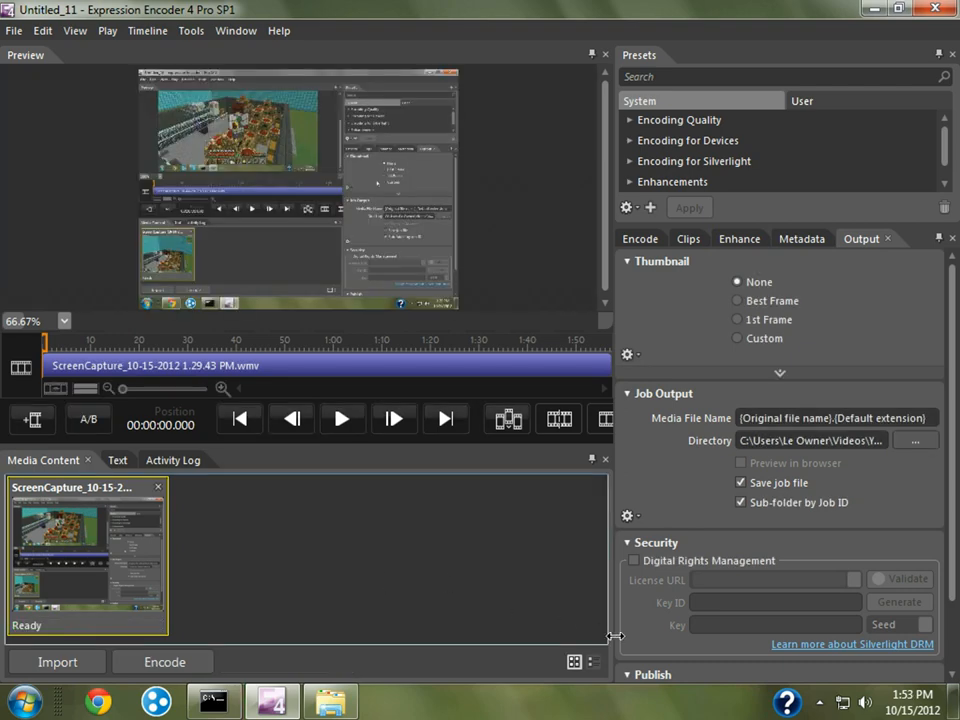
pyautogui.click(27, 697)
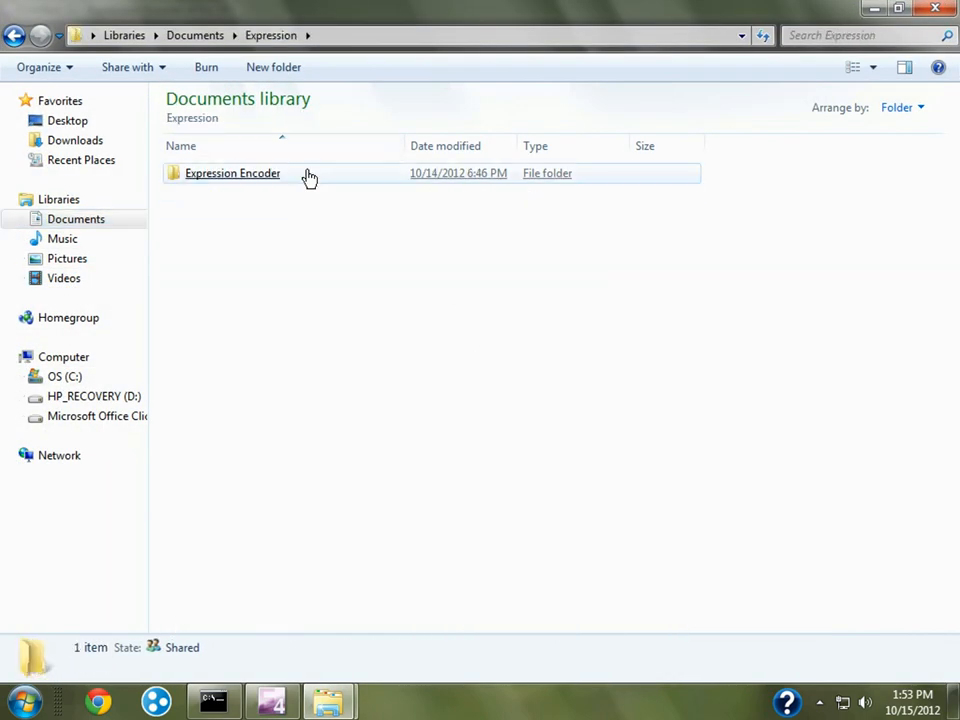
# Step: Check the encoded video and job file in Videos > Youtube Vids' newest job folder
pyautogui.doubleClick(232, 173)
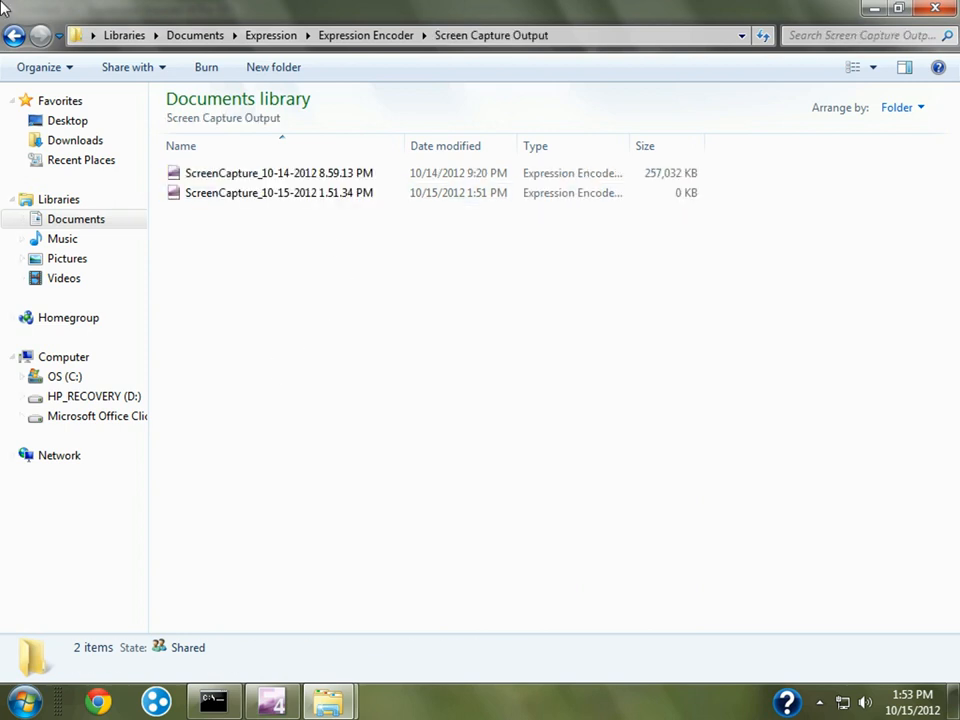
pyautogui.moveTo(57, 287)
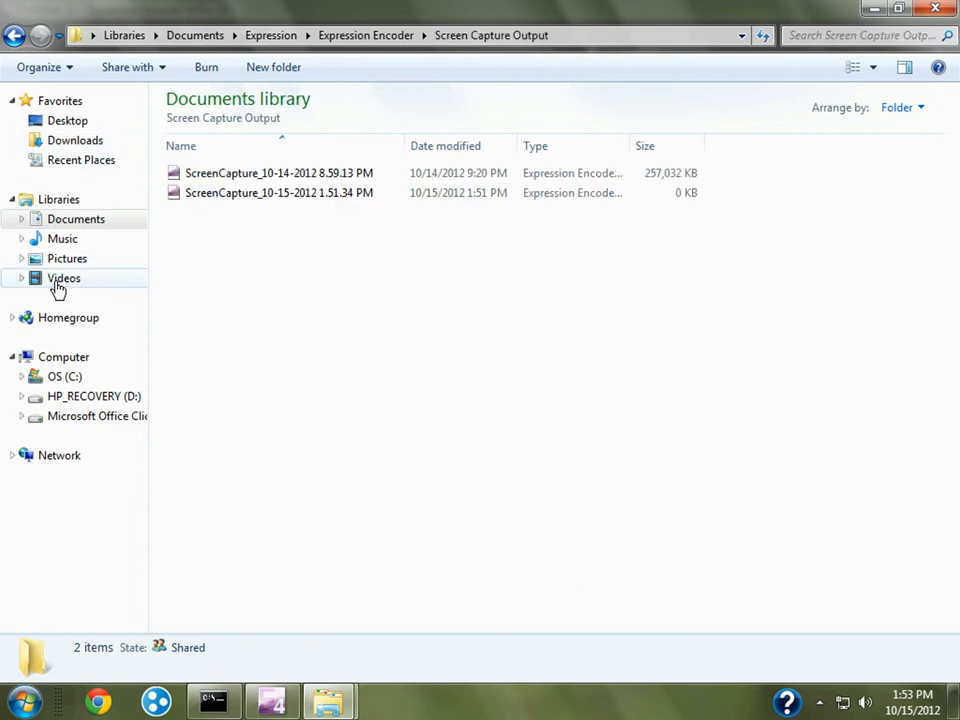
pyautogui.click(63, 278)
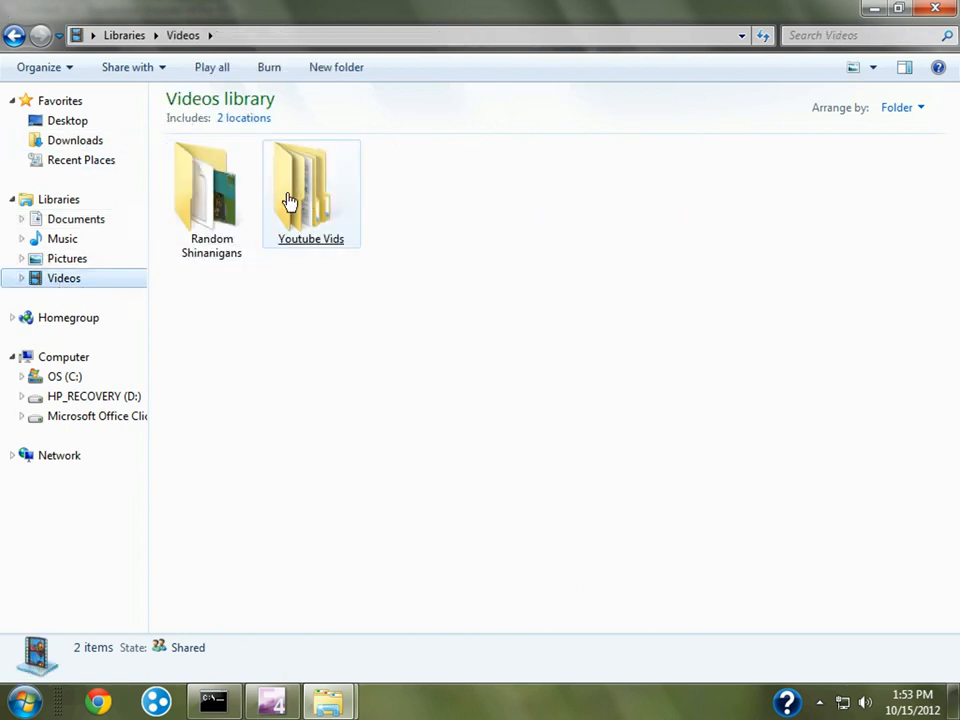
pyautogui.click(210, 190)
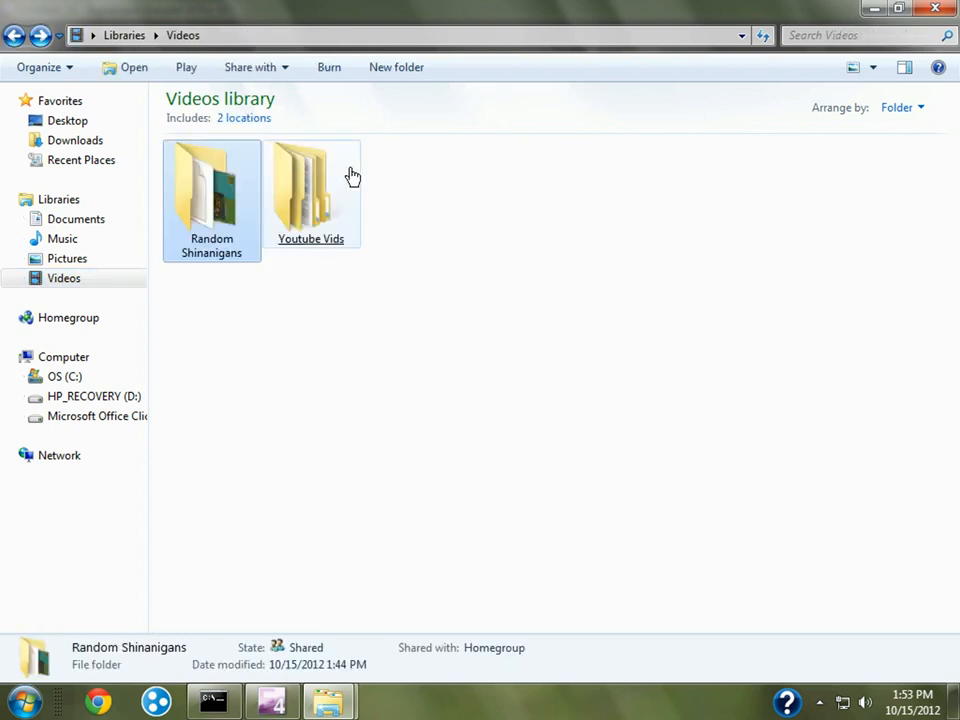
pyautogui.doubleClick(311, 190)
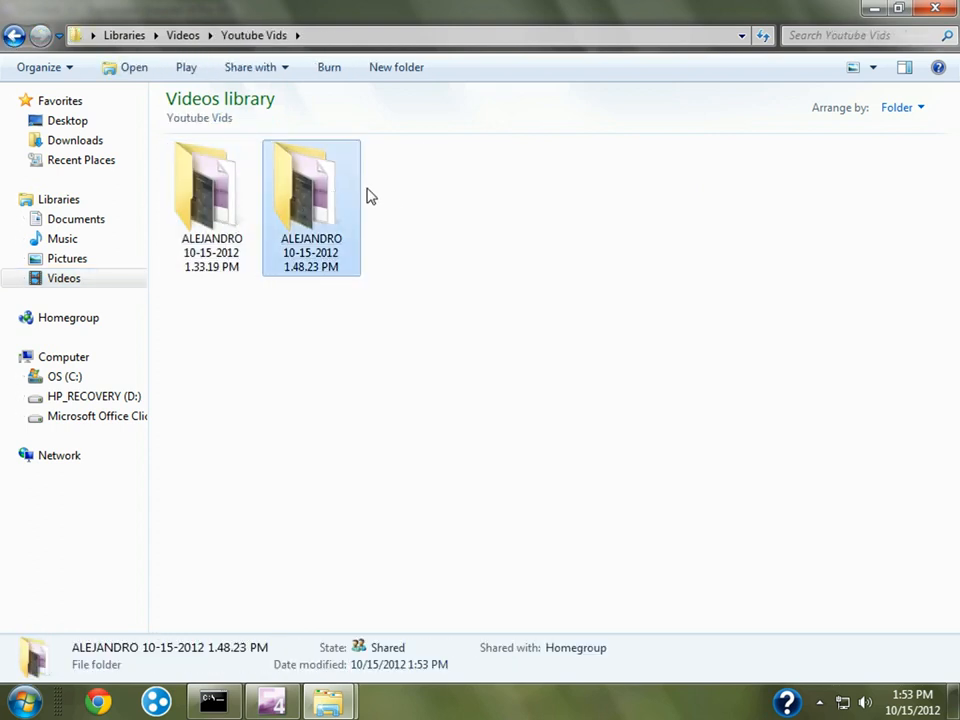
pyautogui.doubleClick(311, 185)
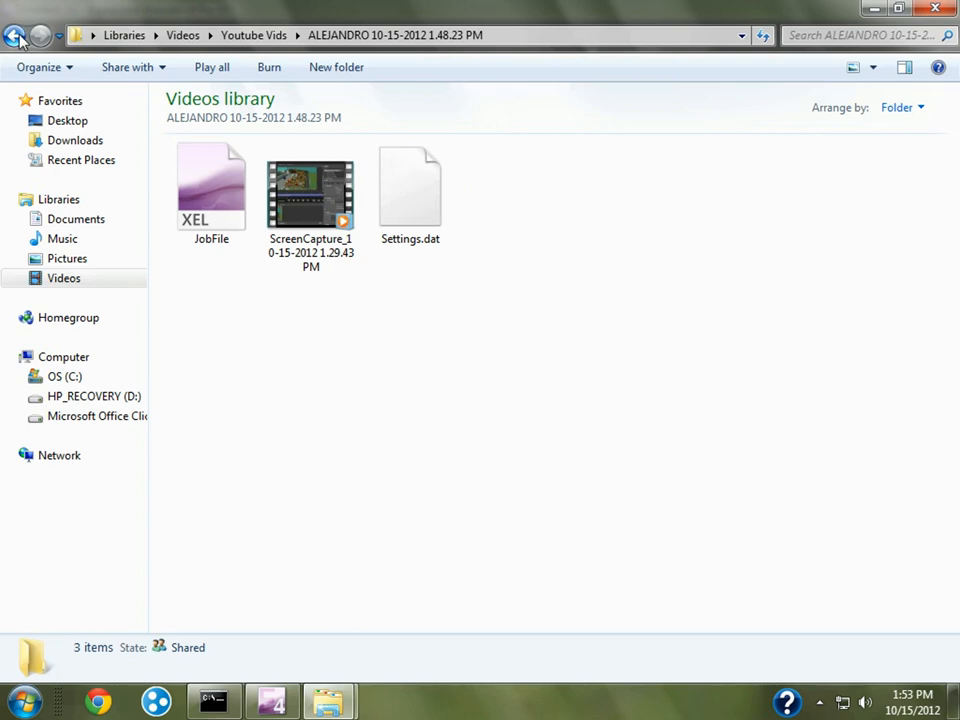
pyautogui.click(16, 32)
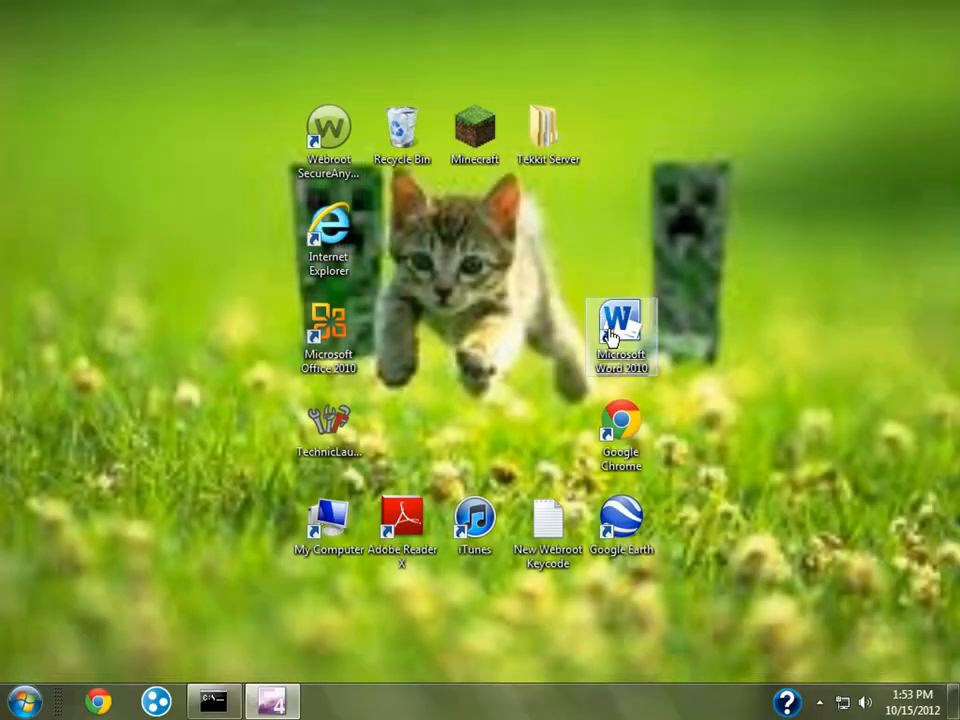
# Step: Open YouTube's upload page and choose to select a file from the computer
pyautogui.click(99, 695)
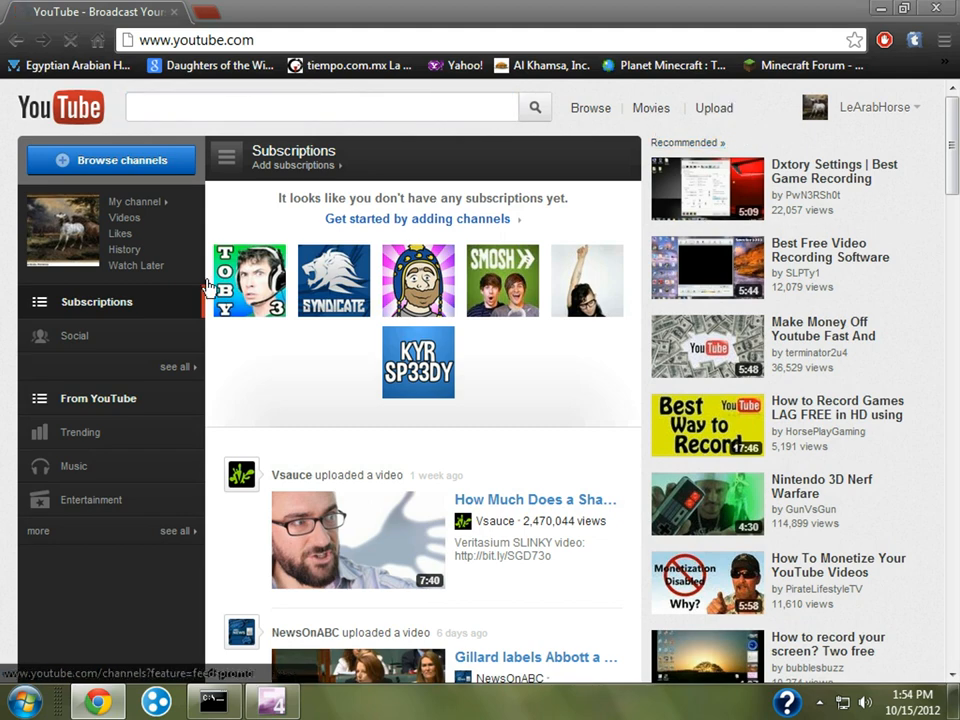
pyautogui.click(712, 108)
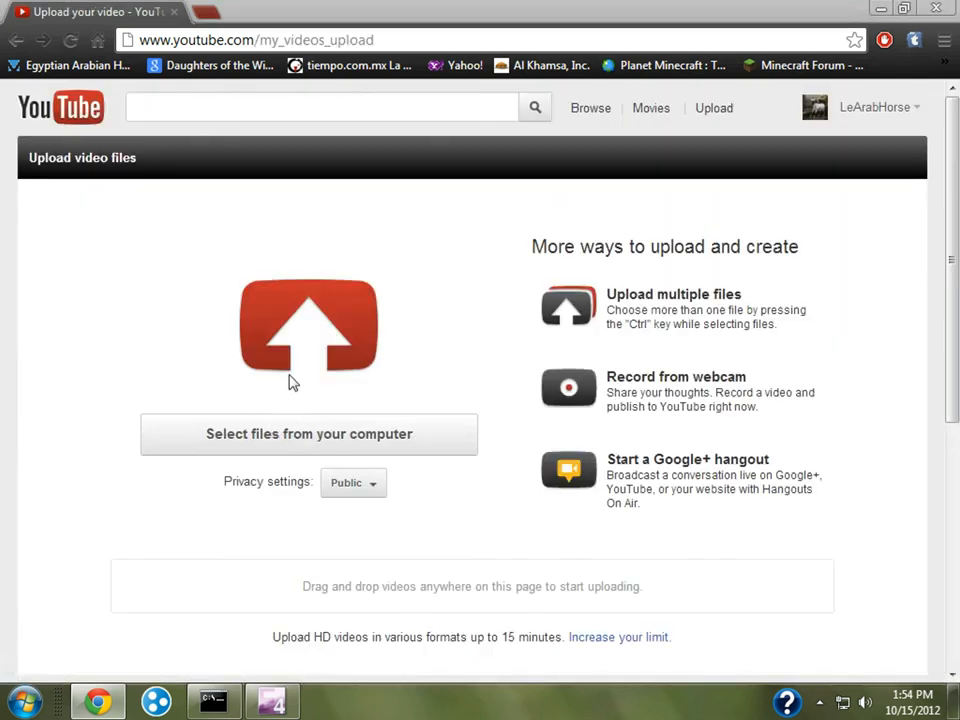
pyautogui.click(309, 434)
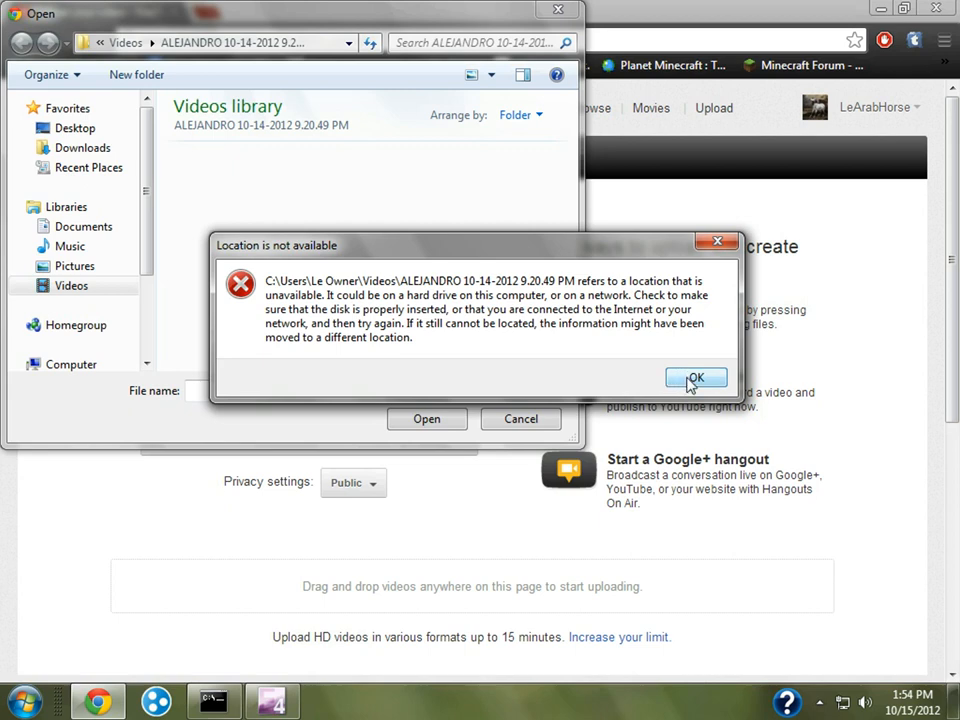
# Step: Dismiss the location error and pick the ScreenCapture WMV from Youtube Vids' dated job folder
pyautogui.click(697, 377)
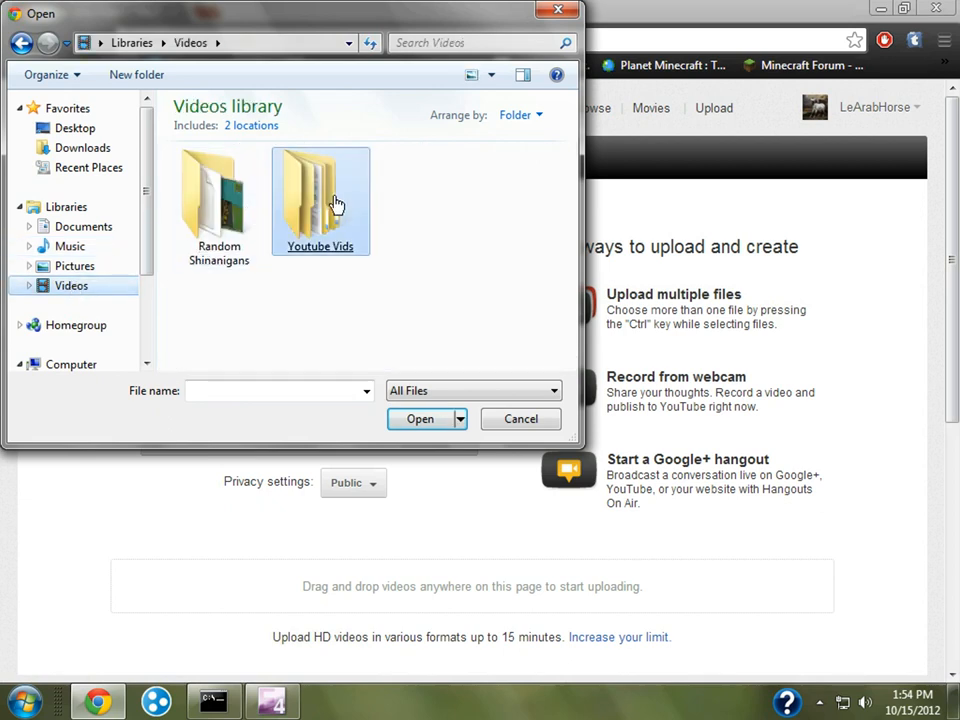
pyautogui.doubleClick(320, 195)
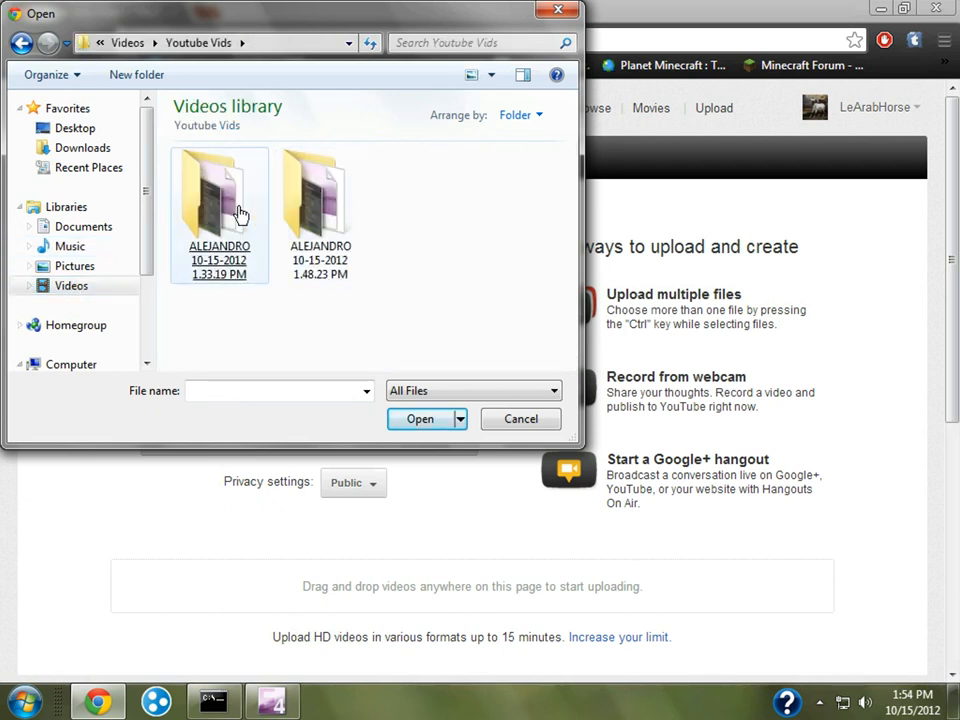
pyautogui.doubleClick(239, 210)
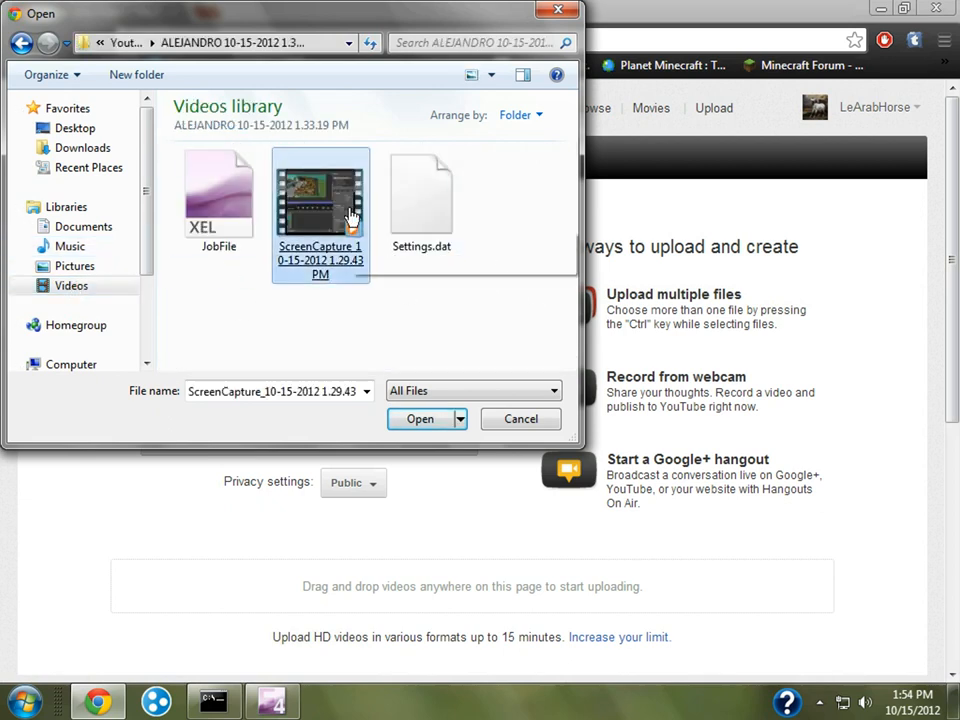